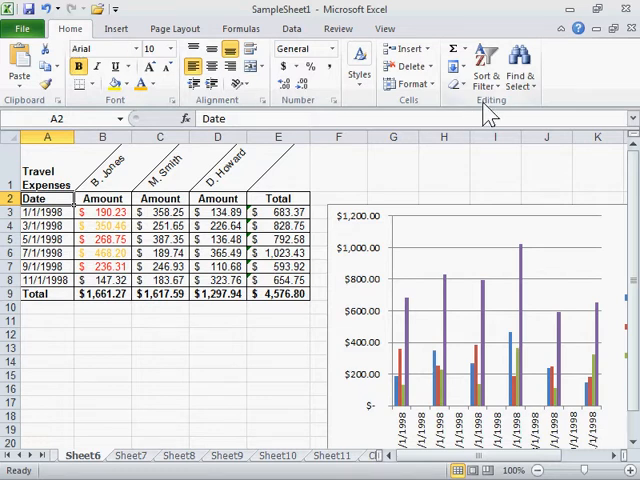
- Open the Sort & Filter menu for the travel expenses table
left_click(484, 72)
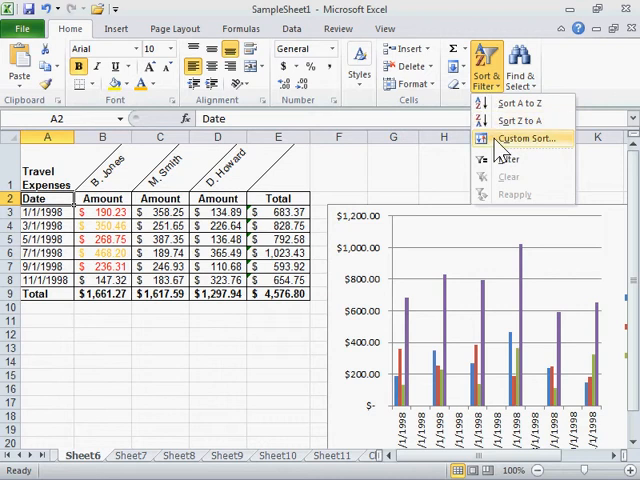
left_click(524, 138)
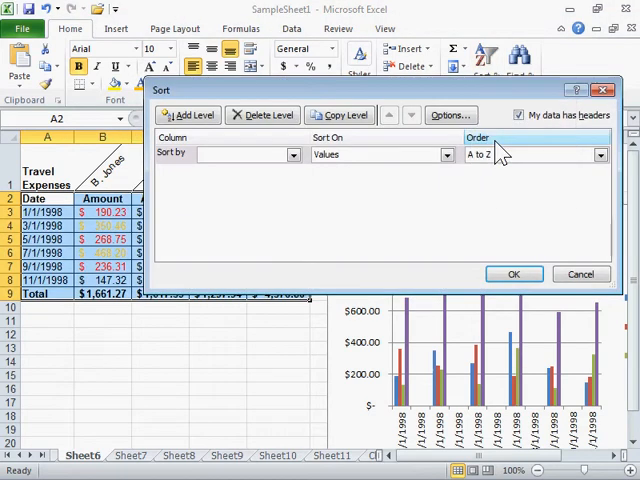
left_click(293, 154)
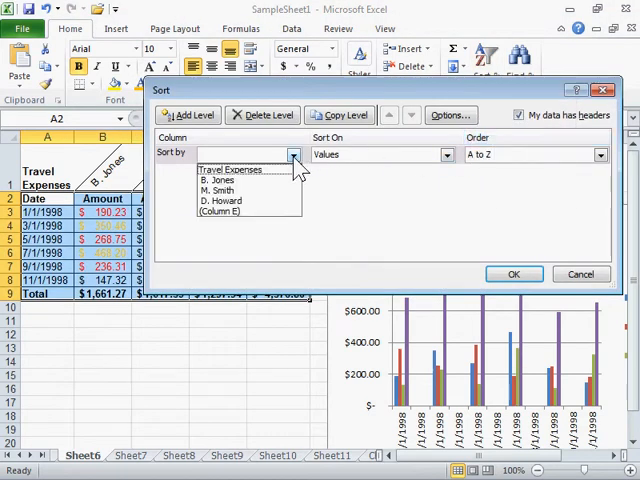
left_click(218, 180)
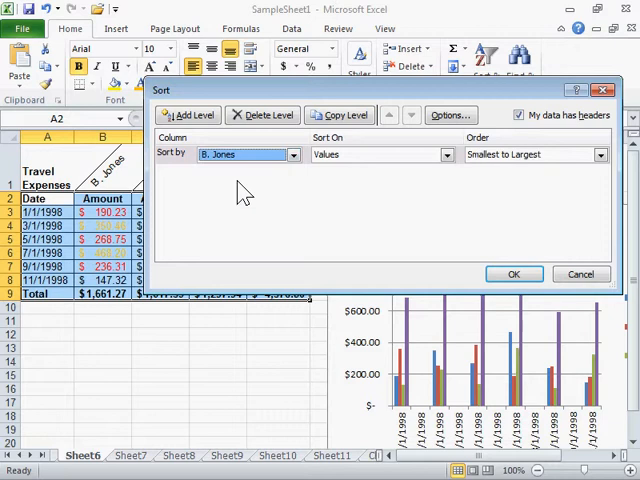
mouse_move(400, 197)
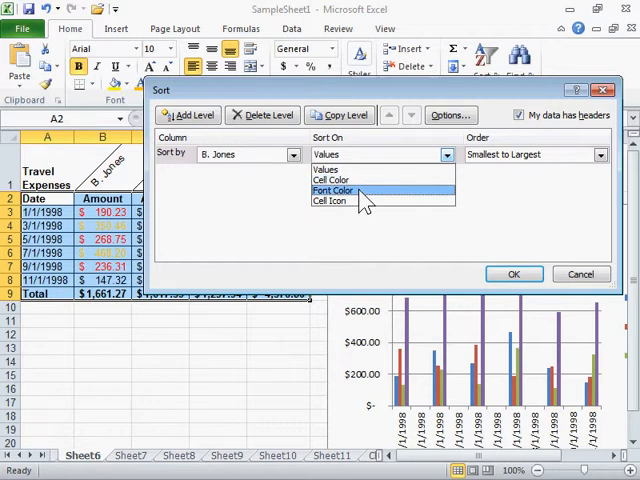
mouse_move(329, 201)
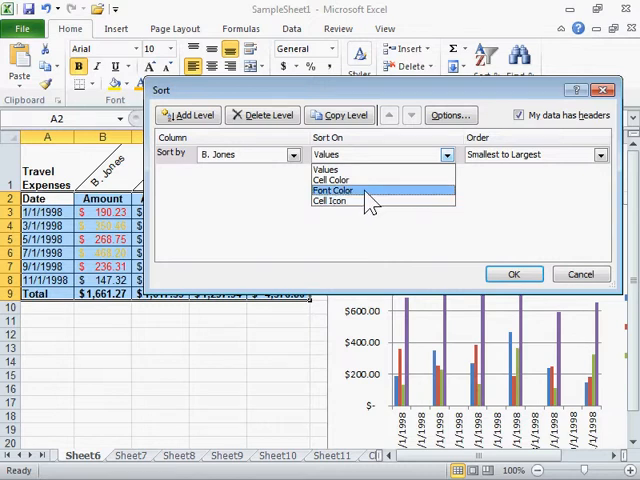
- Sort B. Jones on Font Color with red On Bottom, and apply the sort
left_click(333, 190)
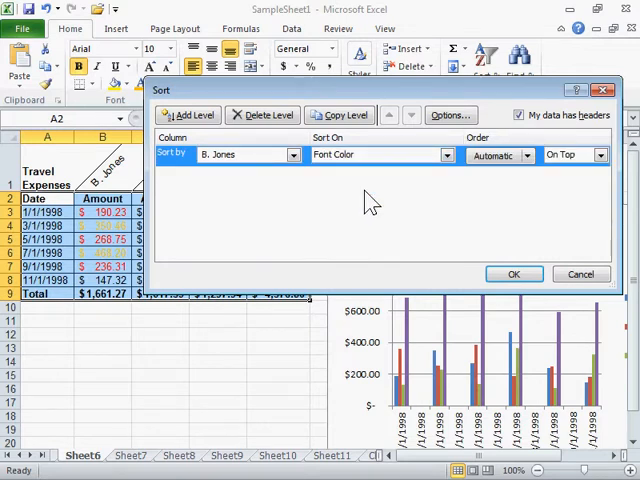
mouse_move(535, 180)
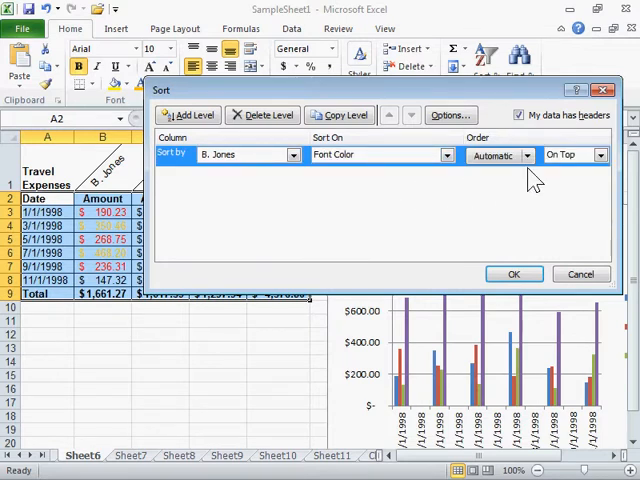
left_click(528, 154)
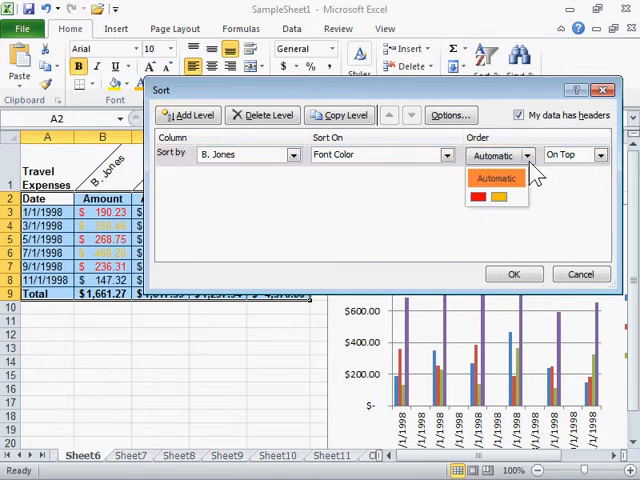
left_click(478, 196)
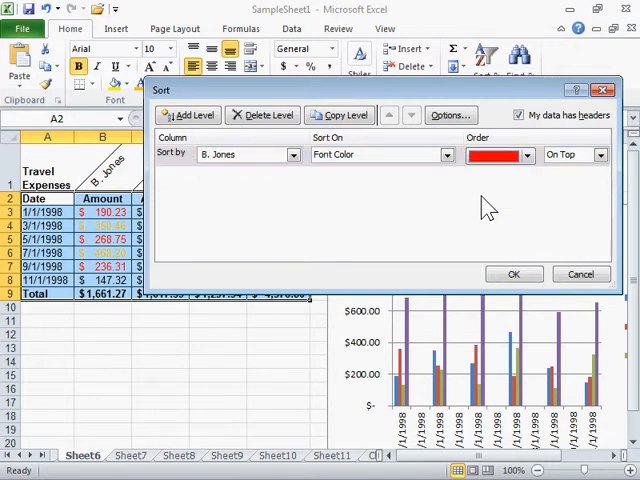
left_click(601, 154)
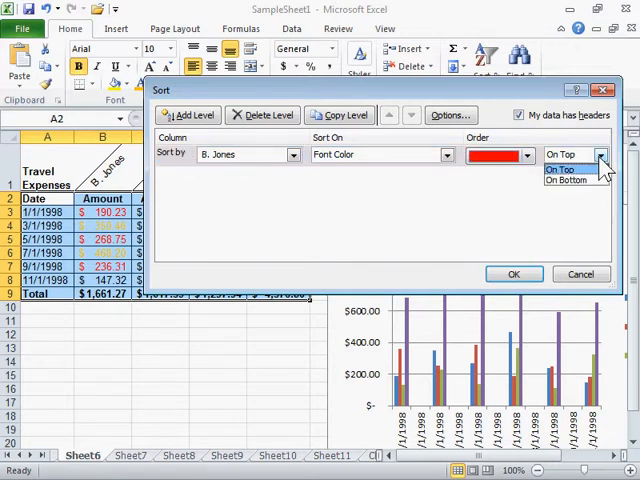
left_click(567, 184)
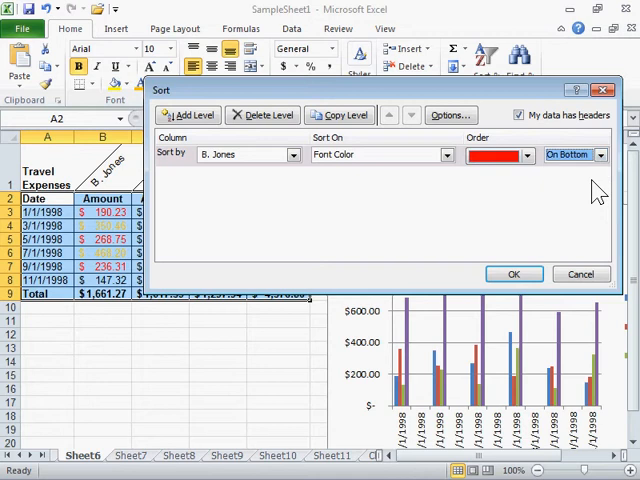
left_click(513, 274)
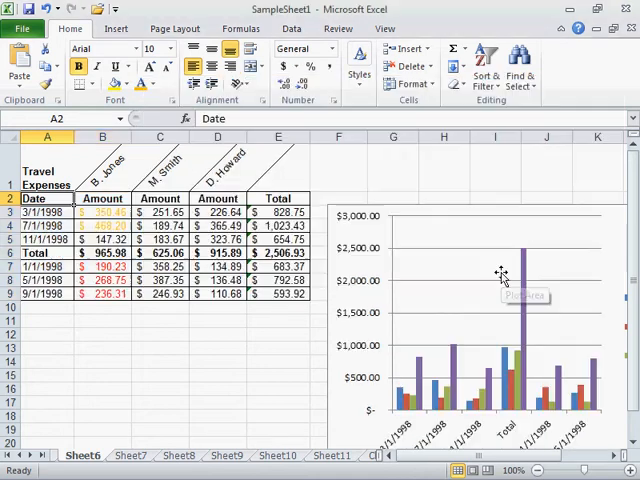
mouse_move(125, 308)
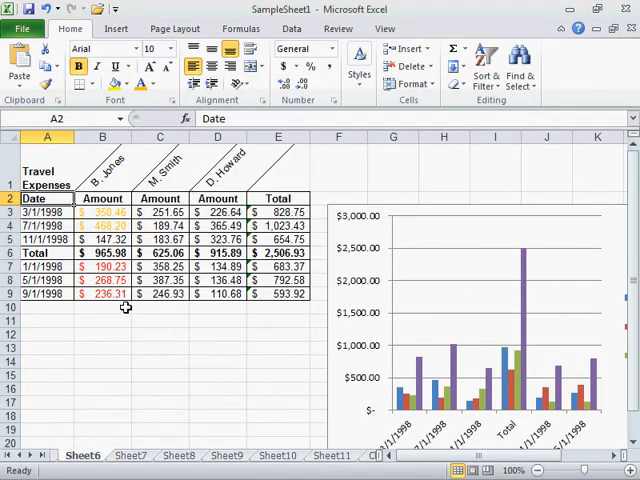